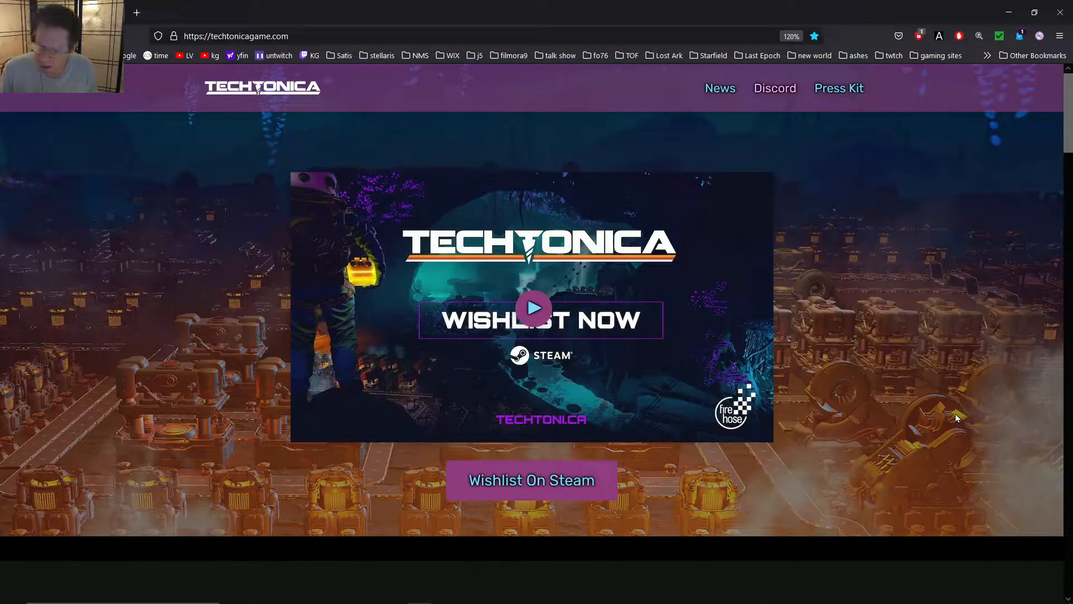
pyautogui.moveTo(913, 330)
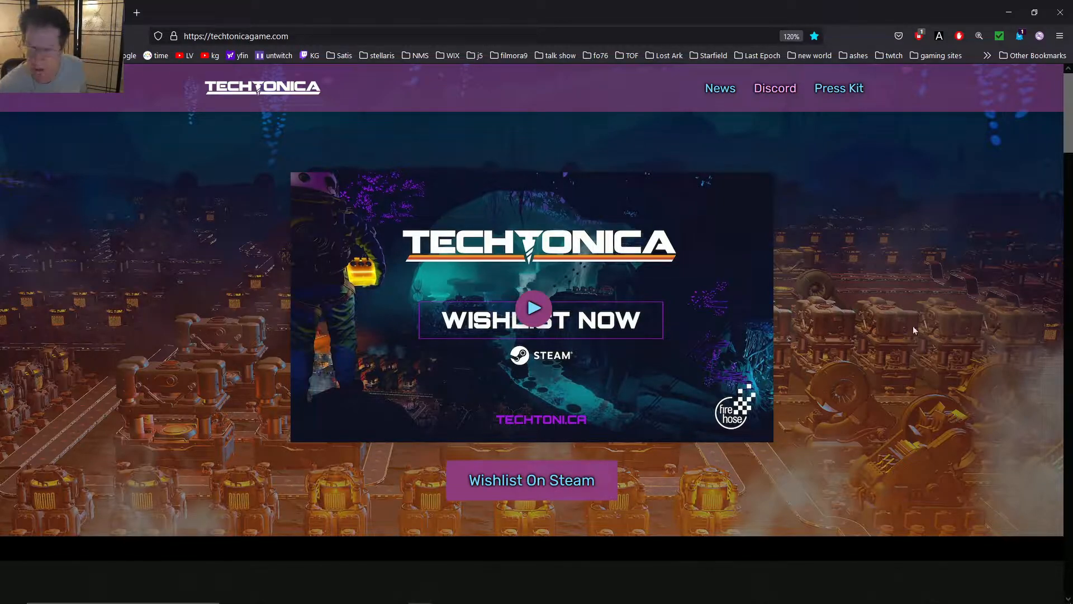
# Step: Scroll down the homepage, then browse down through the Techtonica news blog posts
pyautogui.scroll(-3)
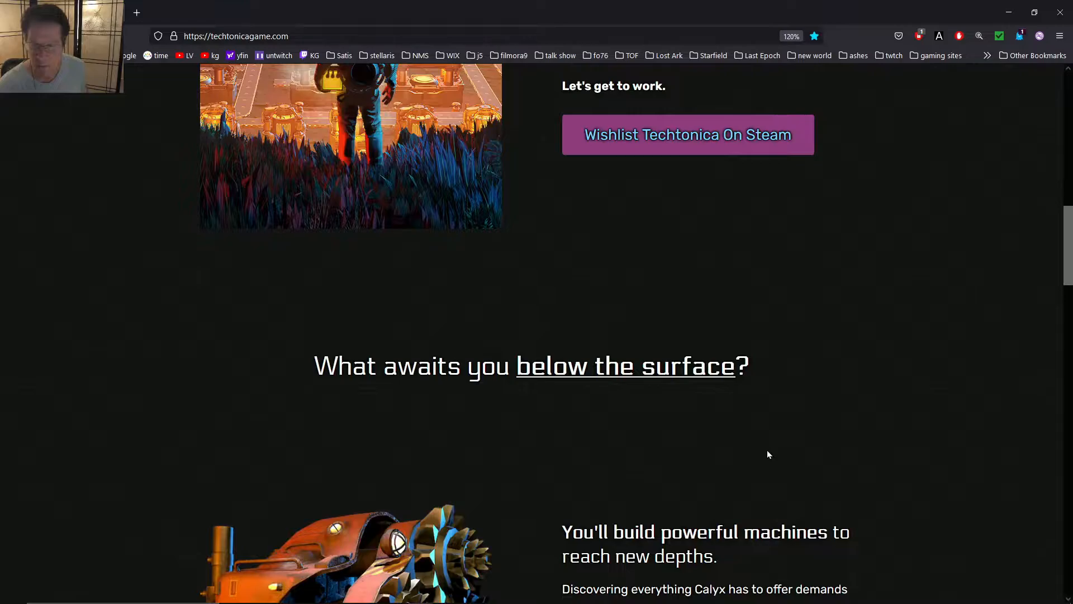
pyautogui.scroll(-3)
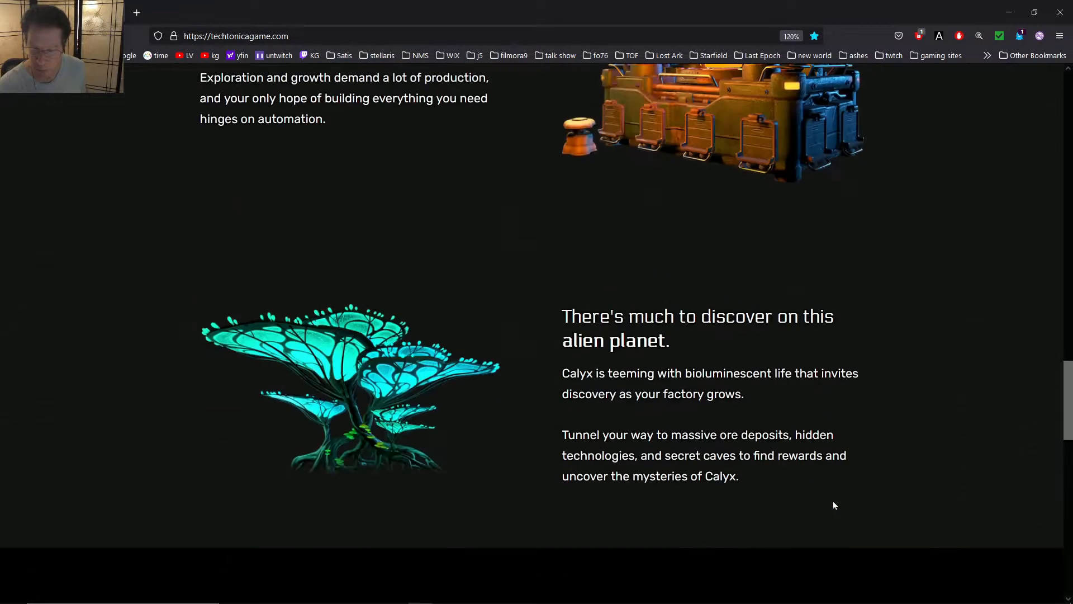
pyautogui.scroll(-3)
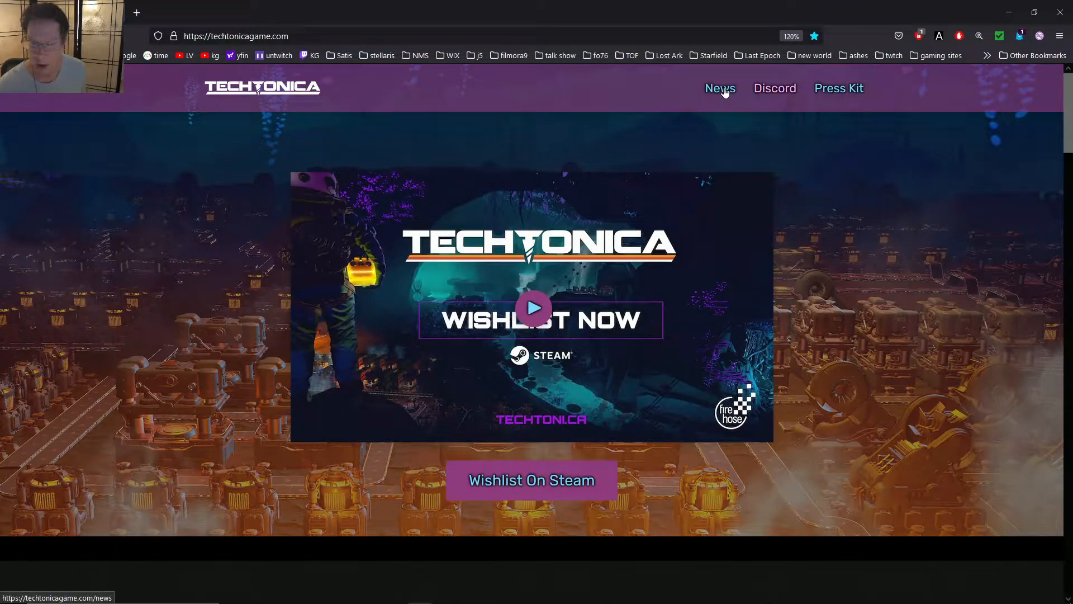
pyautogui.click(719, 87)
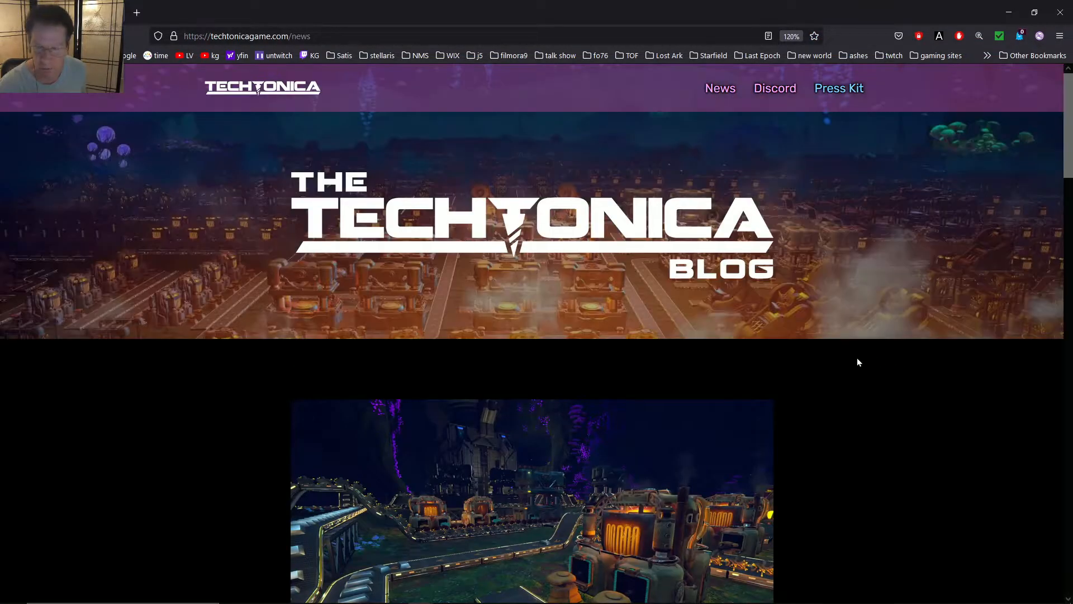
pyautogui.scroll(-3)
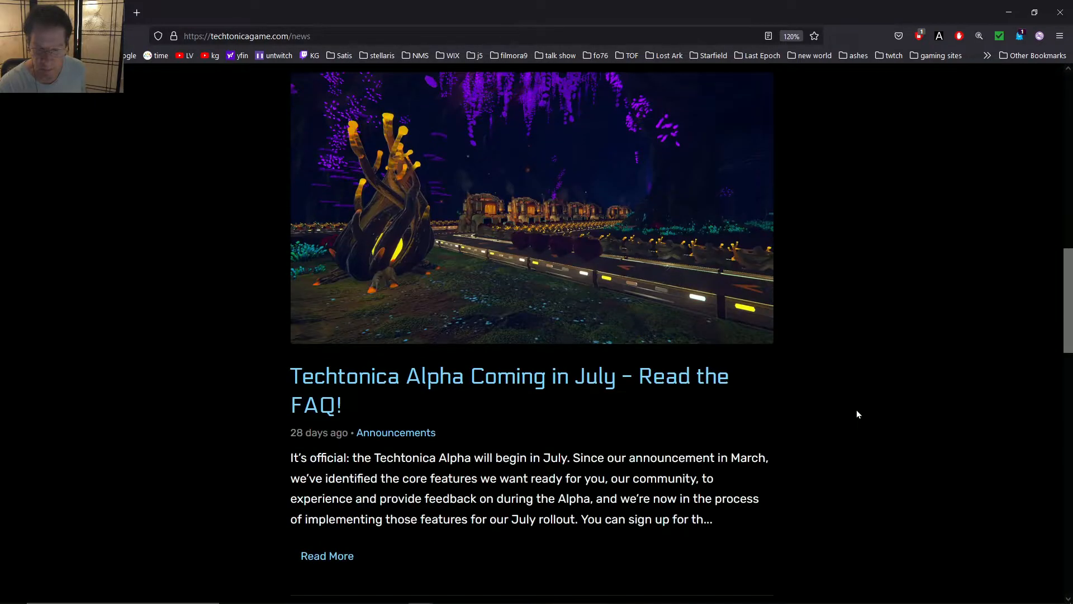
pyautogui.scroll(-3)
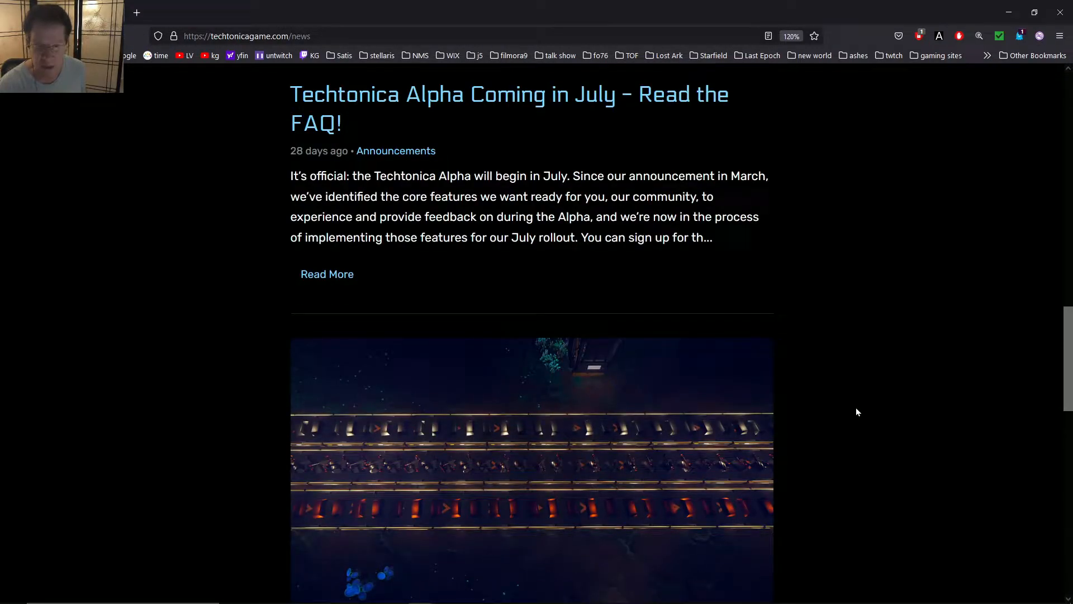
pyautogui.scroll(-3)
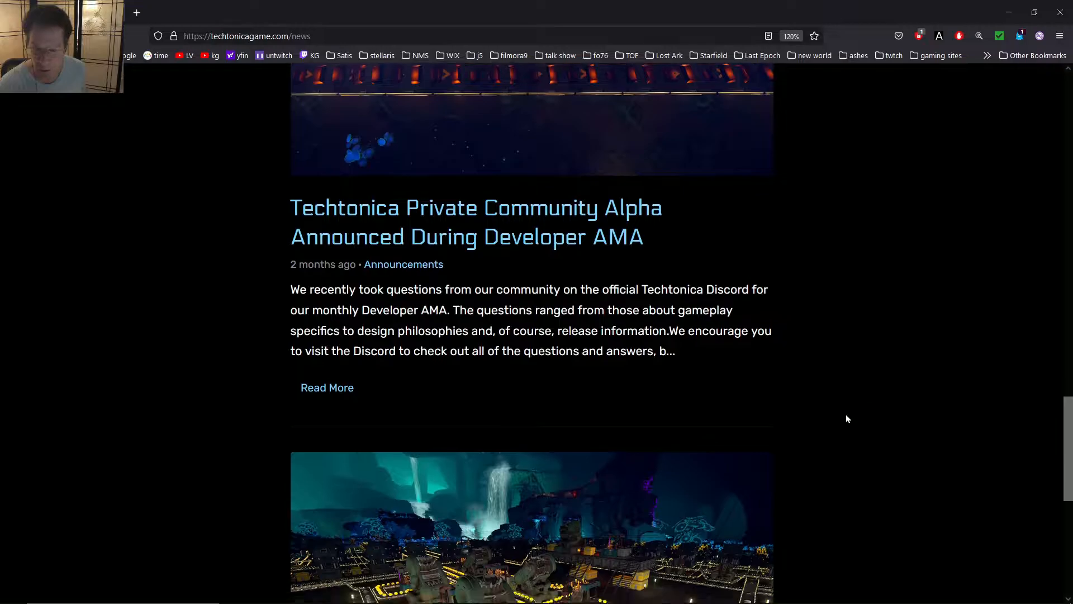
pyautogui.scroll(-3)
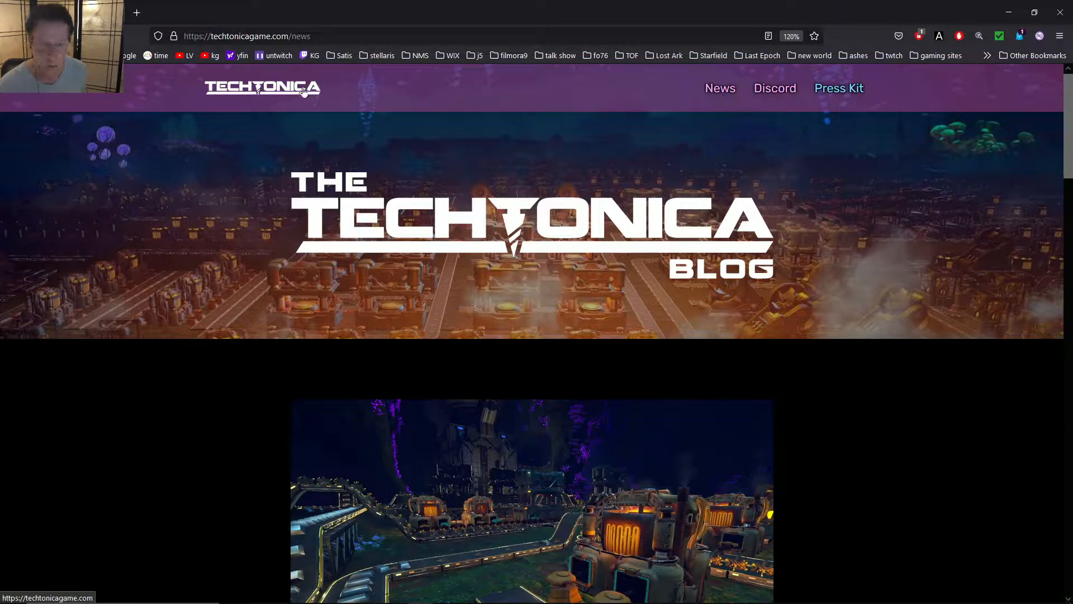
# Step: Return to the homepage and watch the announcement trailer, restarting and pausing it before closing the viewer
pyautogui.click(262, 88)
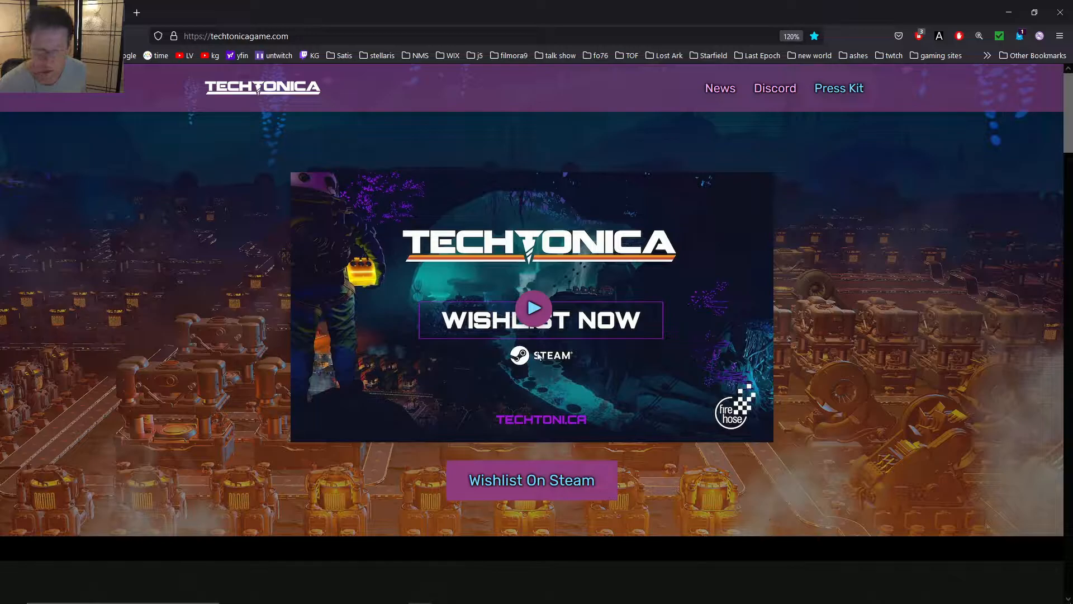
pyautogui.click(535, 308)
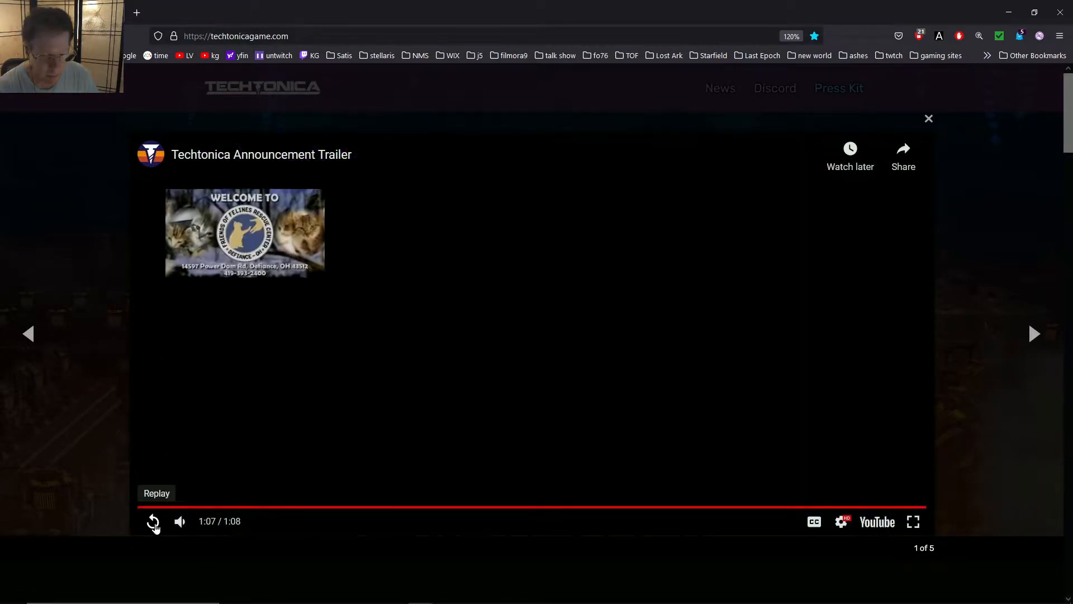
pyautogui.click(153, 521)
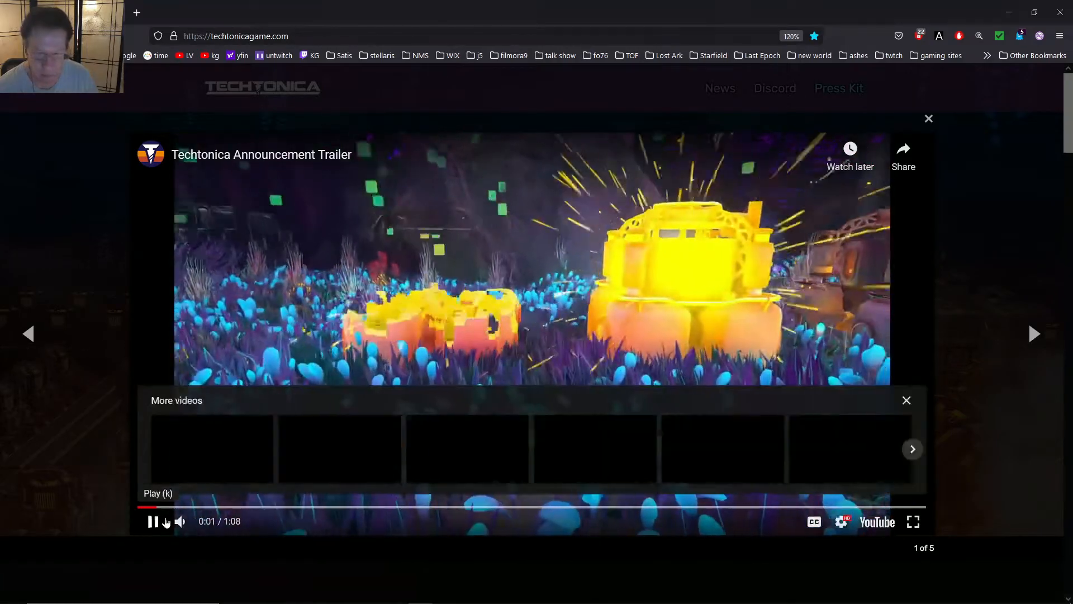
pyautogui.click(153, 521)
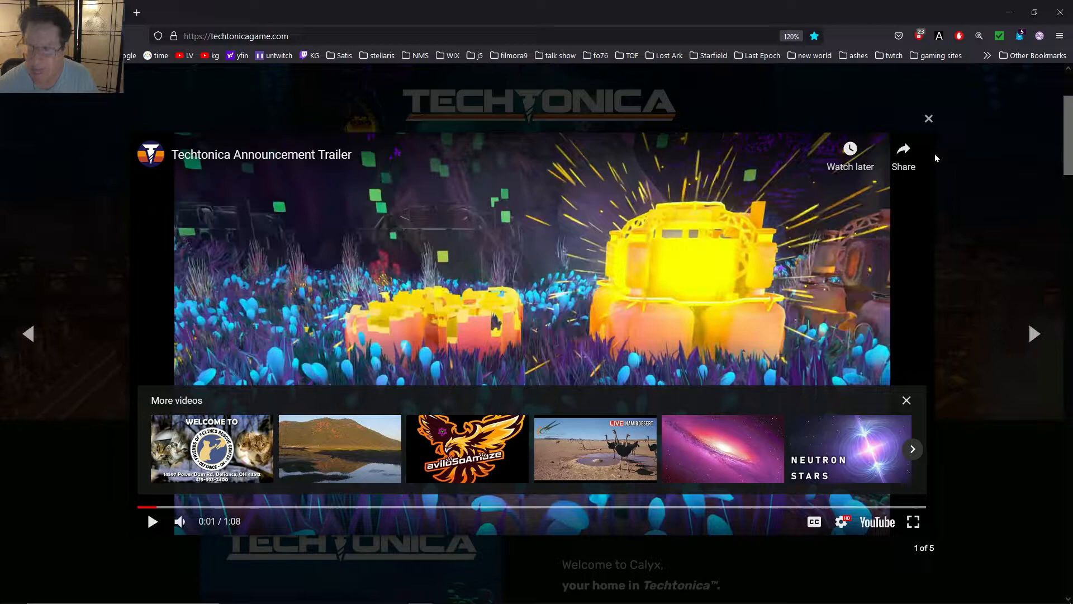
pyautogui.click(928, 118)
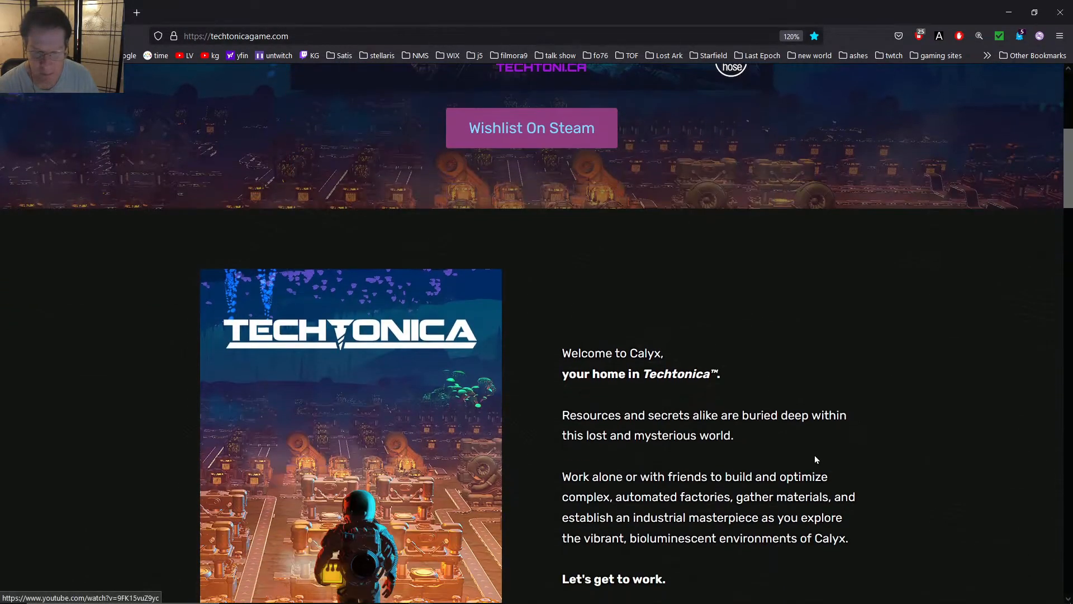
# Step: Scroll down through the homepage sections to the footer, then back up toward the Wishlist Now trailer
pyautogui.scroll(-3)
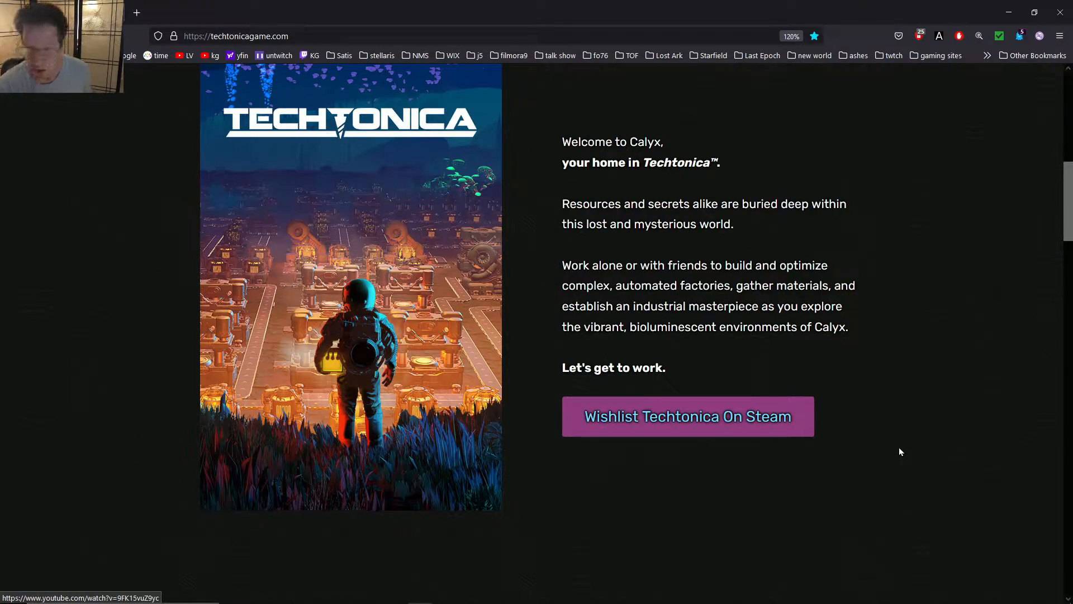
pyautogui.scroll(-3)
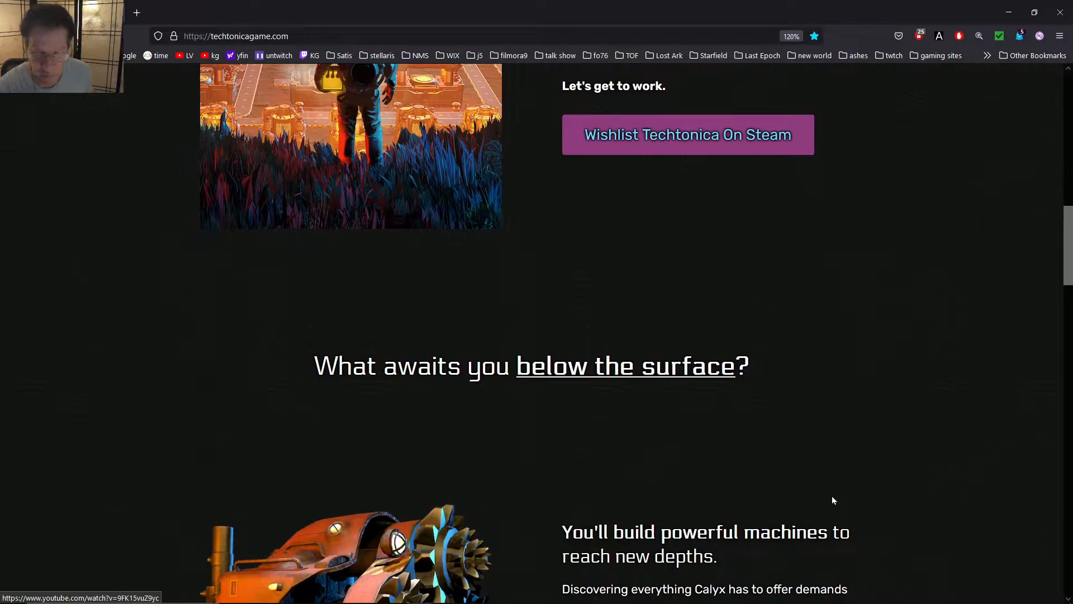
pyautogui.scroll(-3)
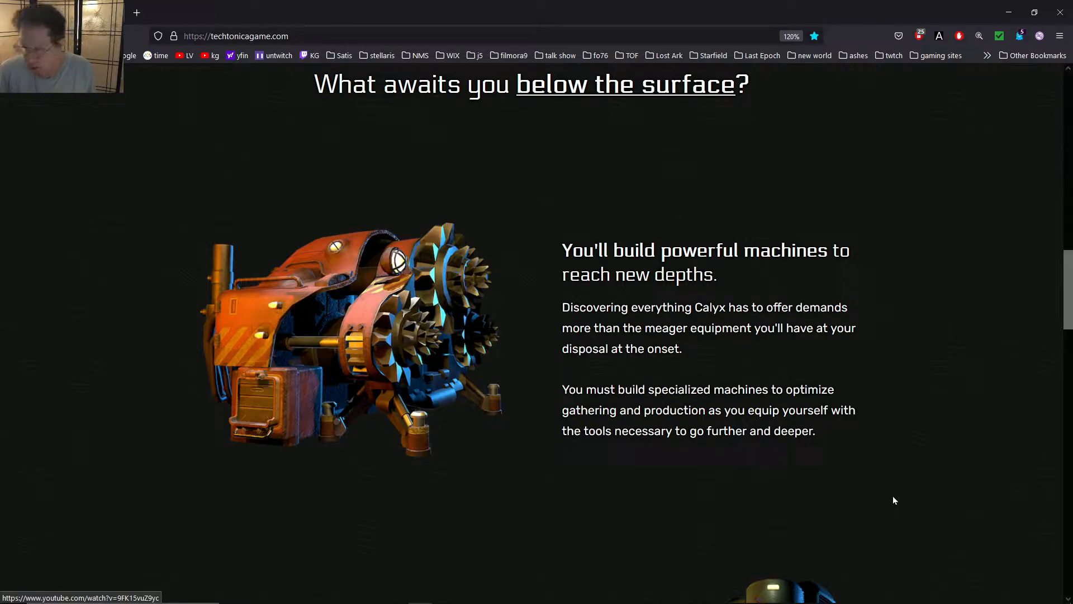
pyautogui.scroll(-3)
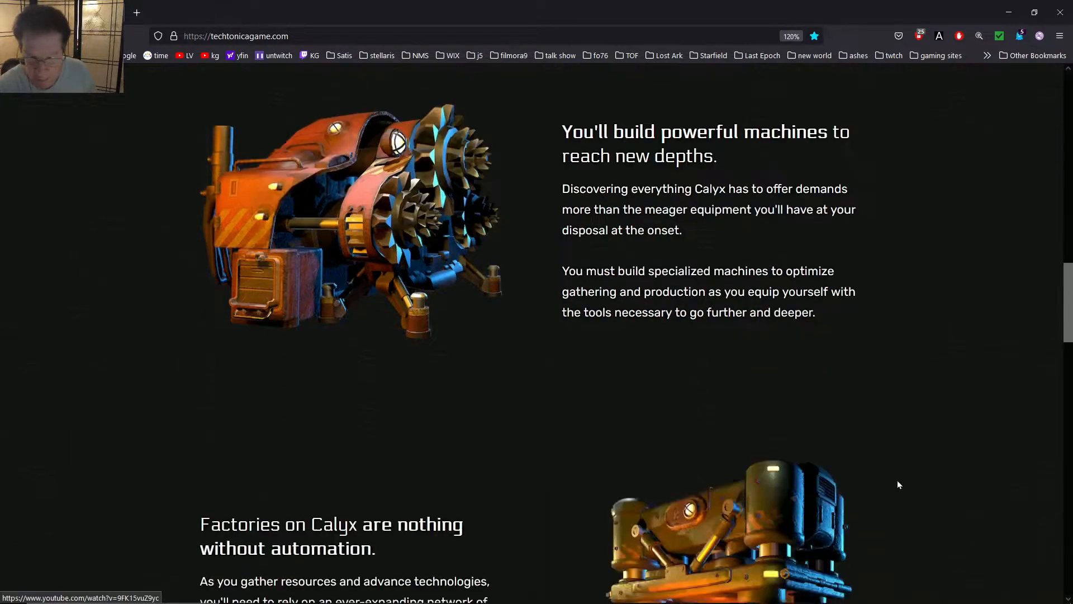
pyautogui.scroll(-3)
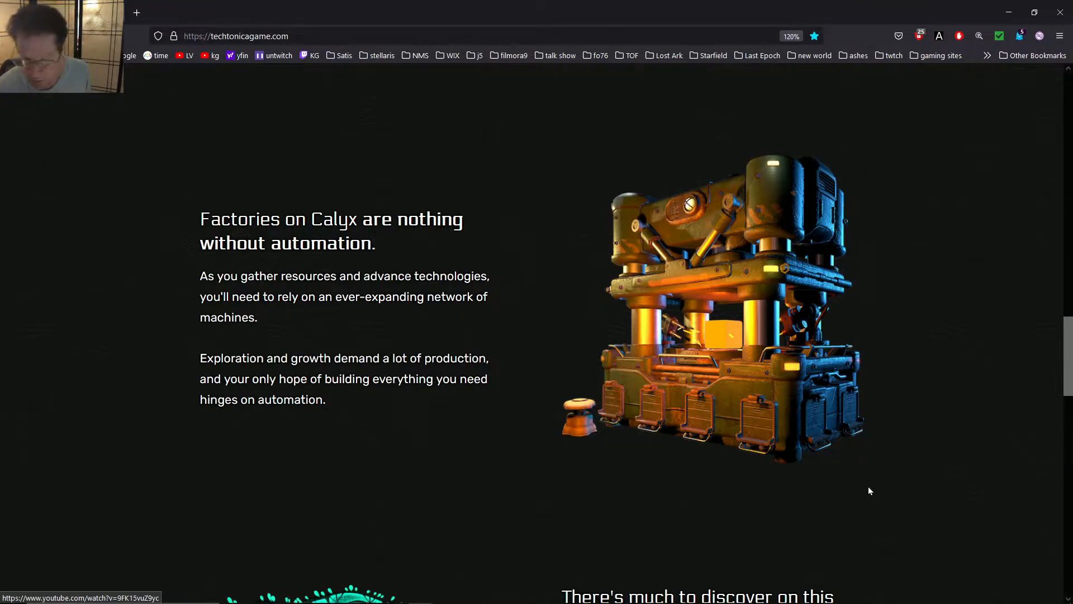
pyautogui.scroll(-3)
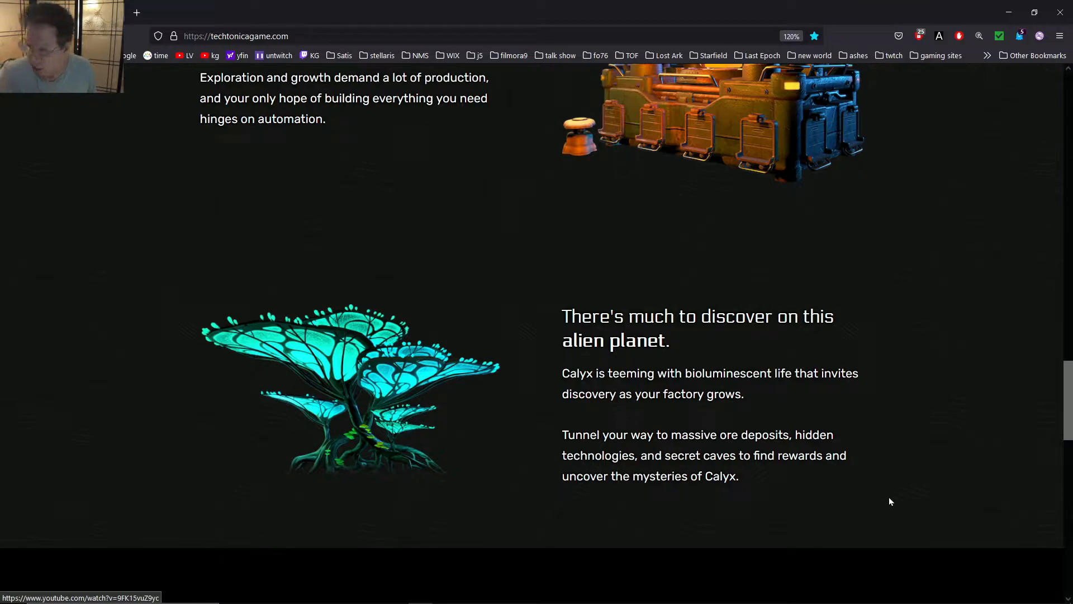
pyautogui.scroll(-3)
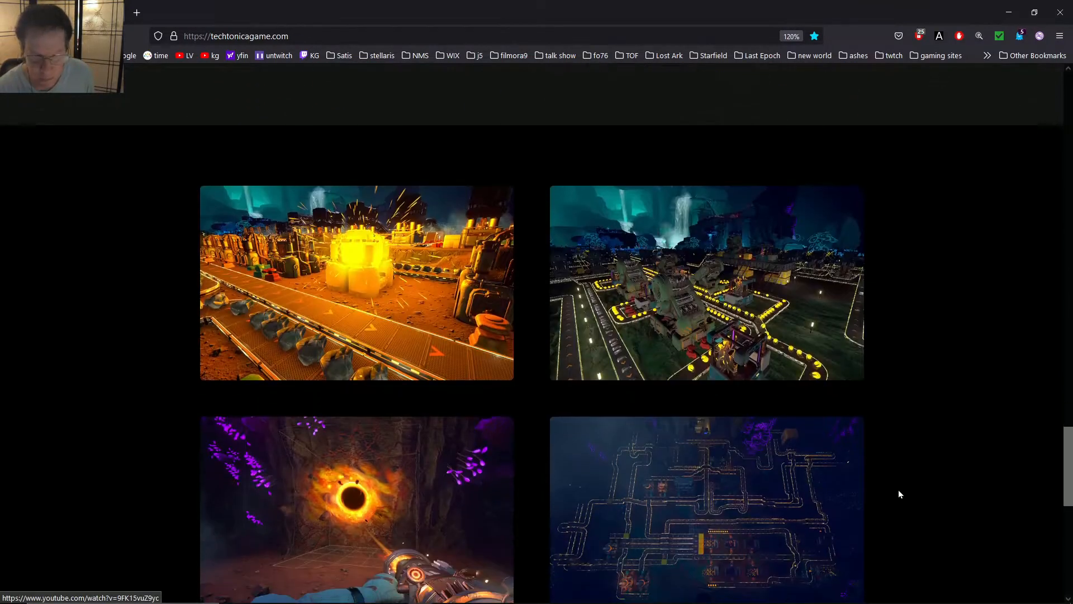
pyautogui.scroll(-3)
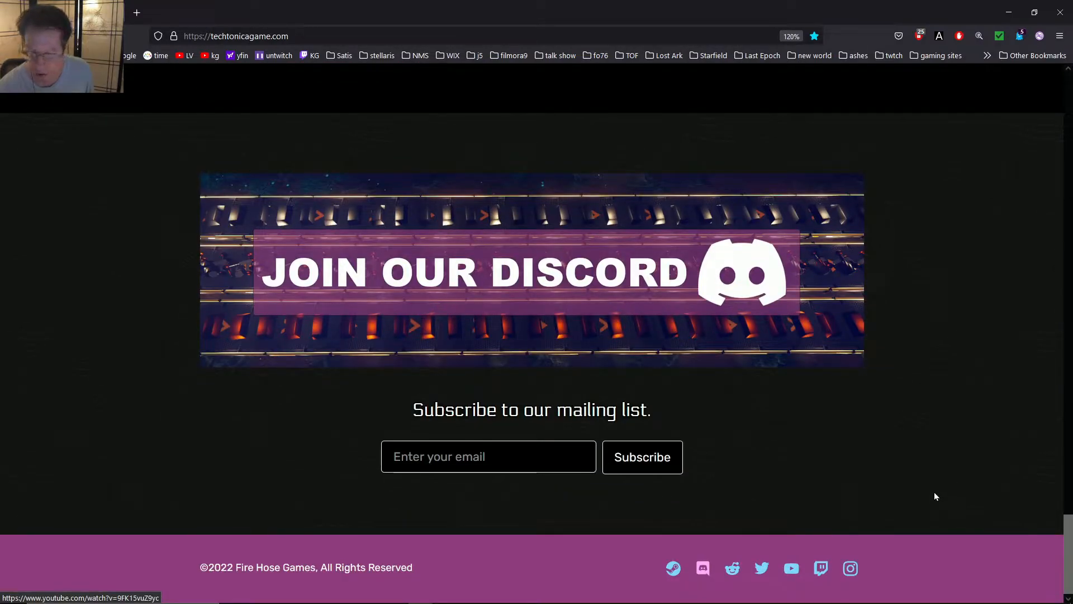
pyautogui.moveTo(675, 567)
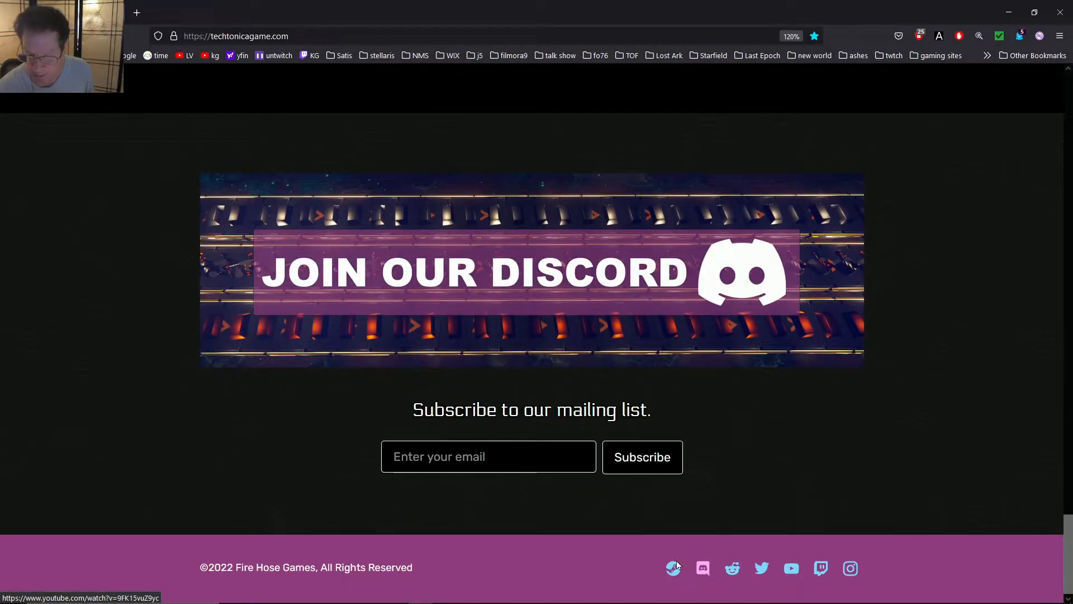
pyautogui.moveTo(733, 571)
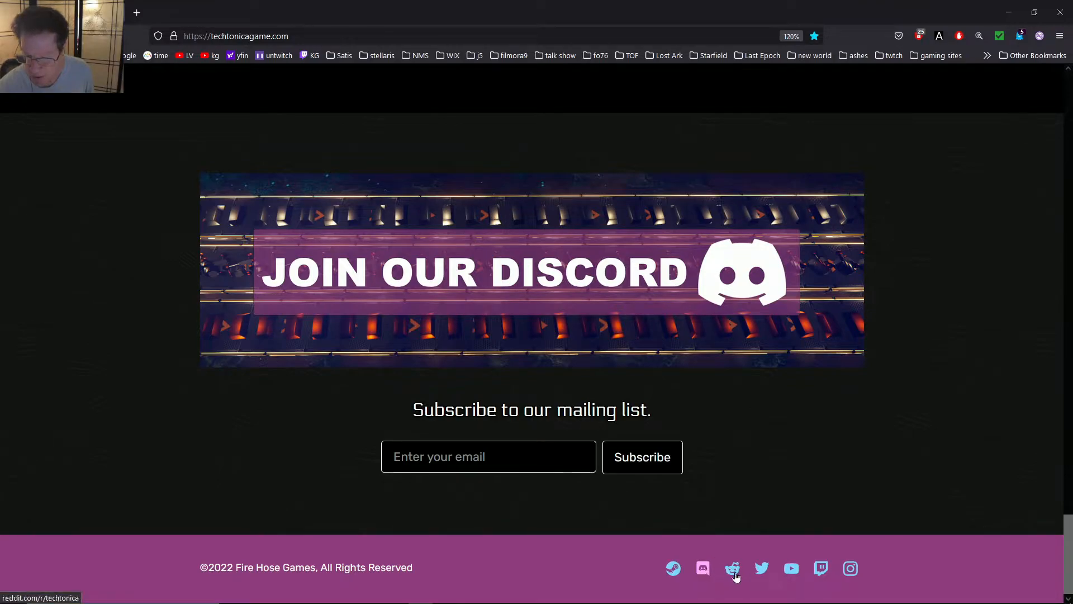
pyautogui.moveTo(792, 564)
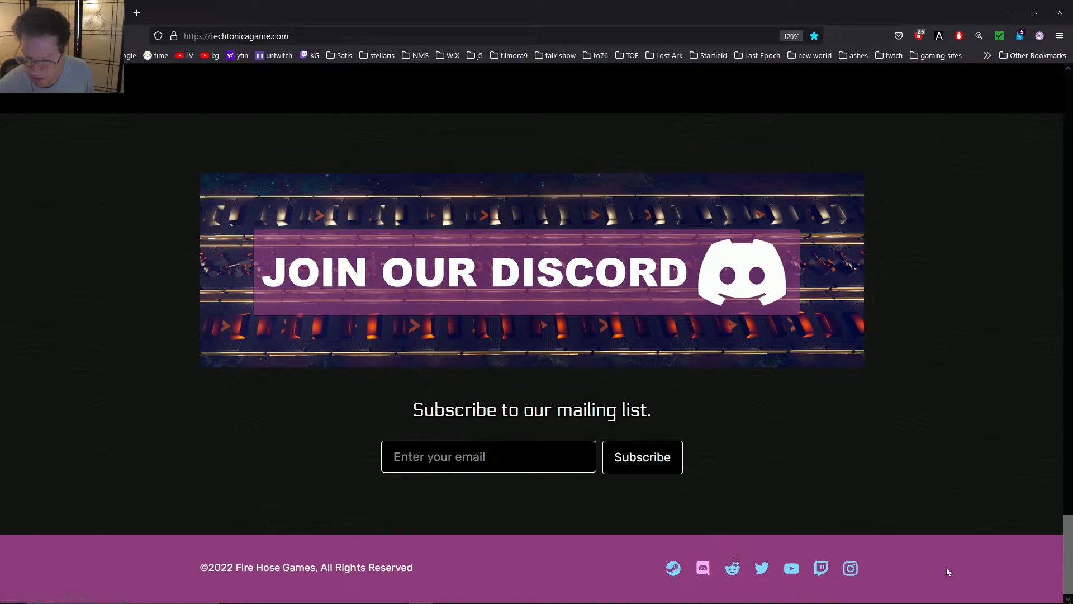
pyautogui.scroll(3)
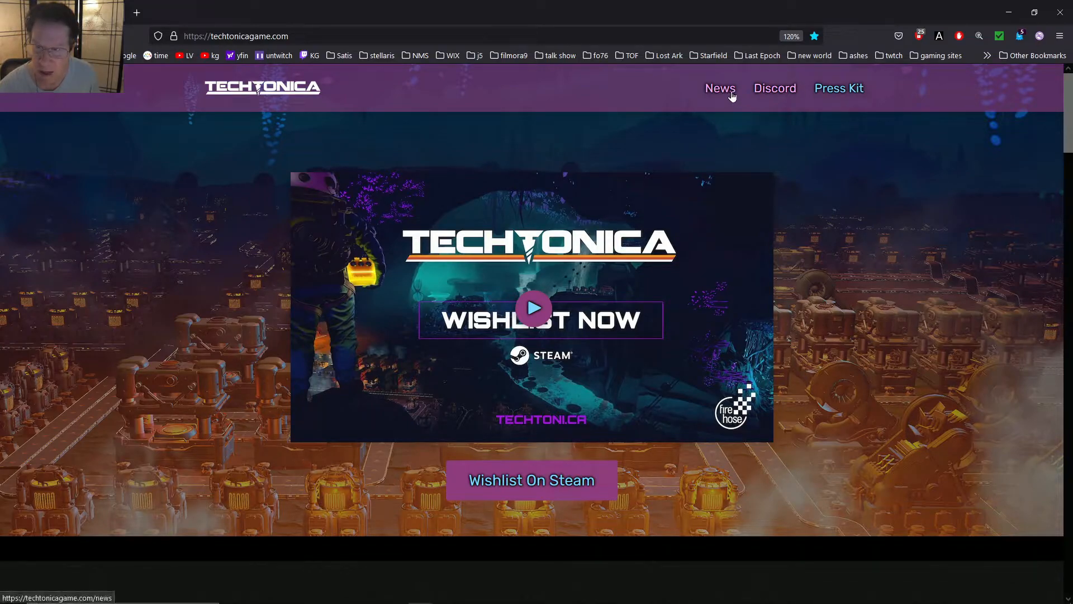
# Step: Go to the News blog and scroll past Alpha Gameplay Unveiled to the 'Alpha Coming in July – Read the FAQ!' post
pyautogui.click(719, 87)
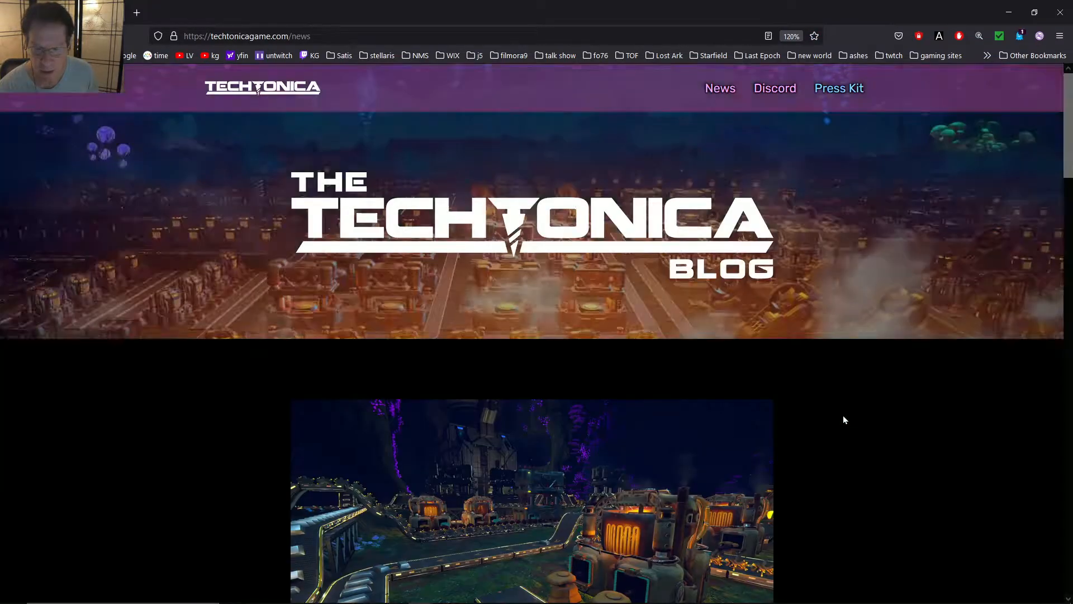
pyautogui.scroll(-3)
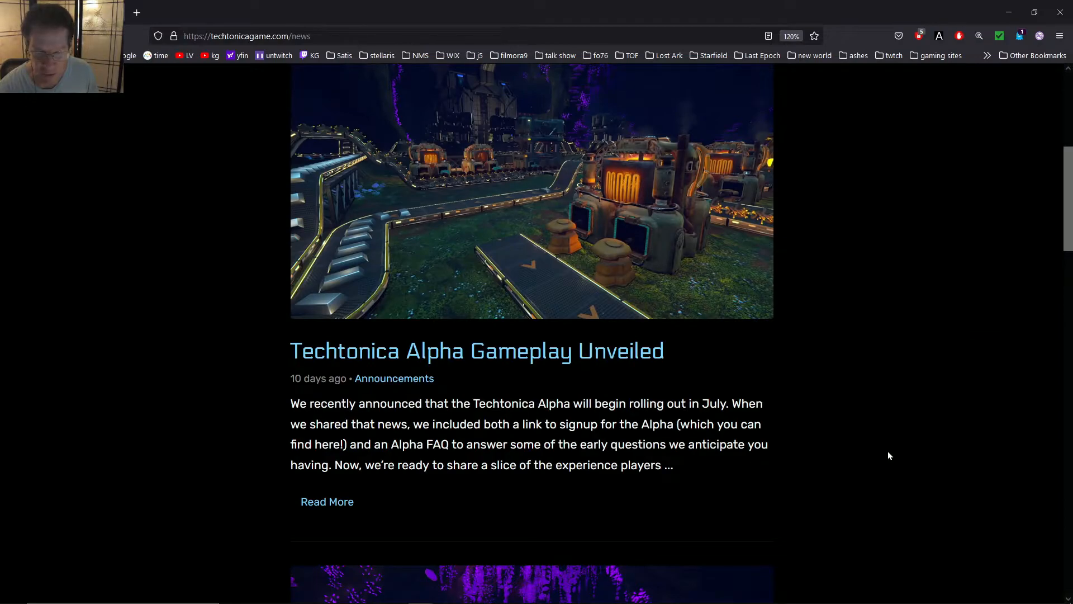
pyautogui.scroll(-3)
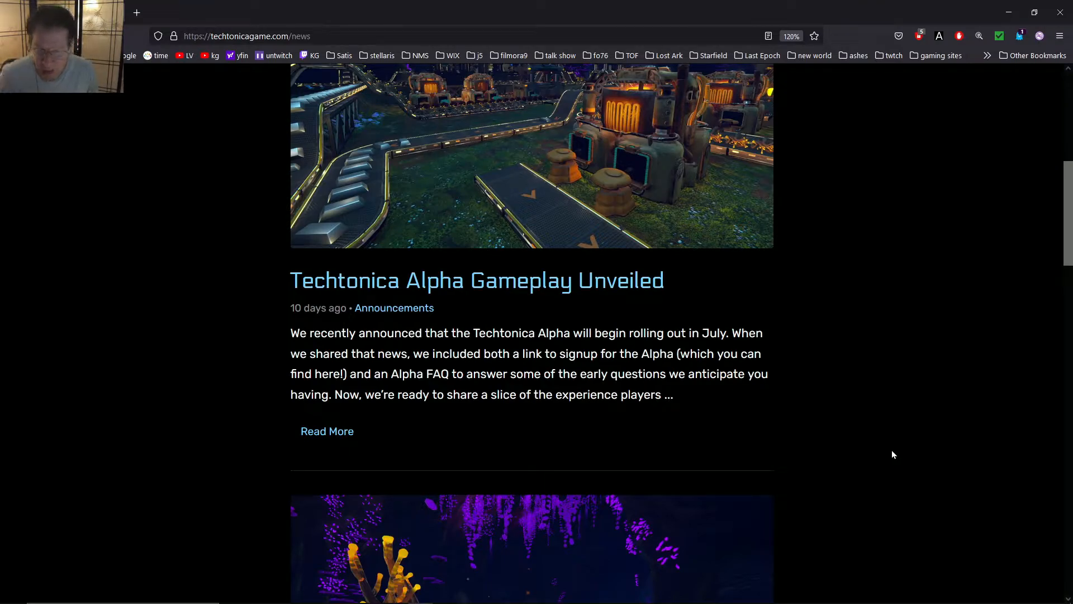
pyautogui.scroll(-3)
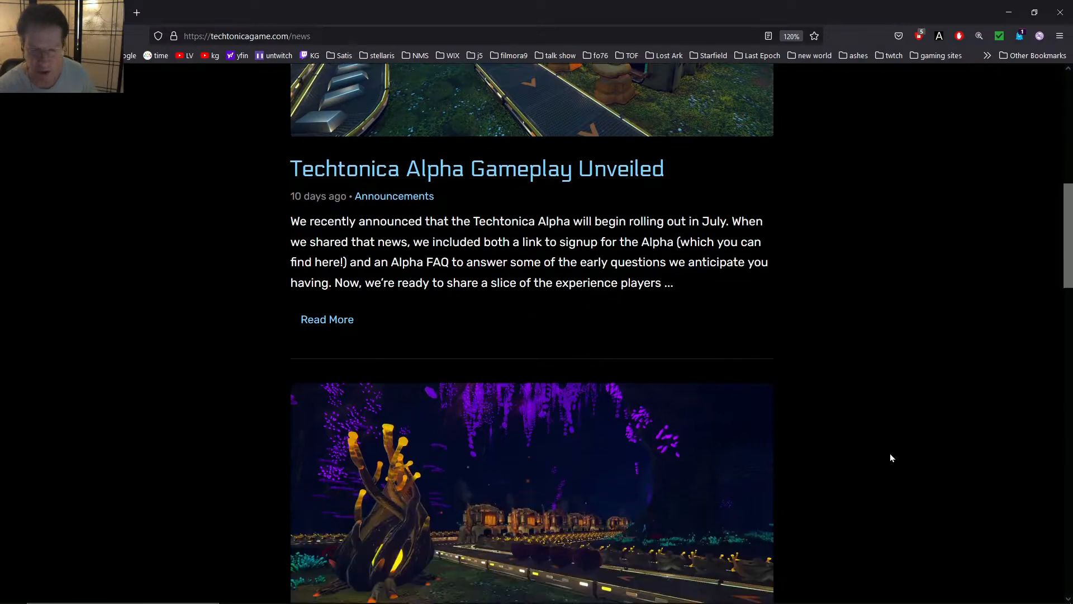
pyautogui.scroll(-3)
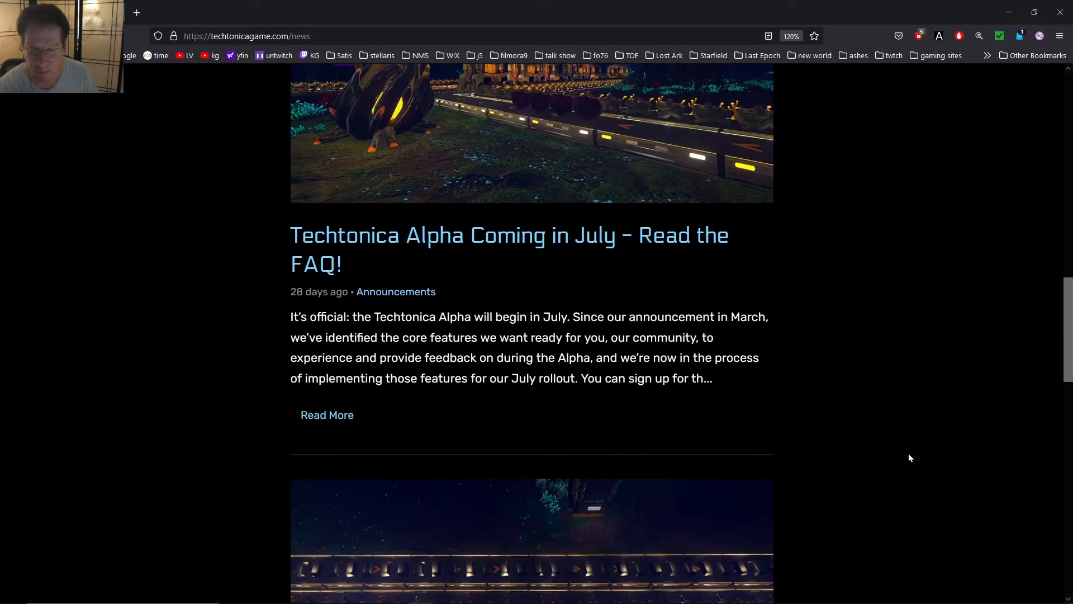
pyautogui.moveTo(879, 410)
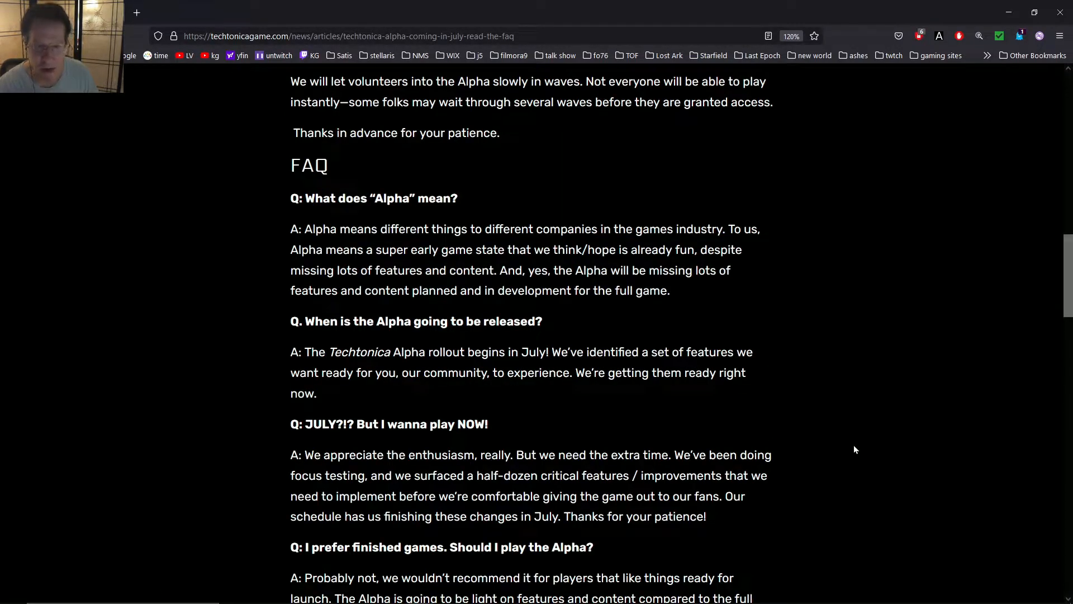
# Step: Scroll through the Alpha FAQ article's signup link and important information section, then back to its introduction
pyautogui.scroll(-3)
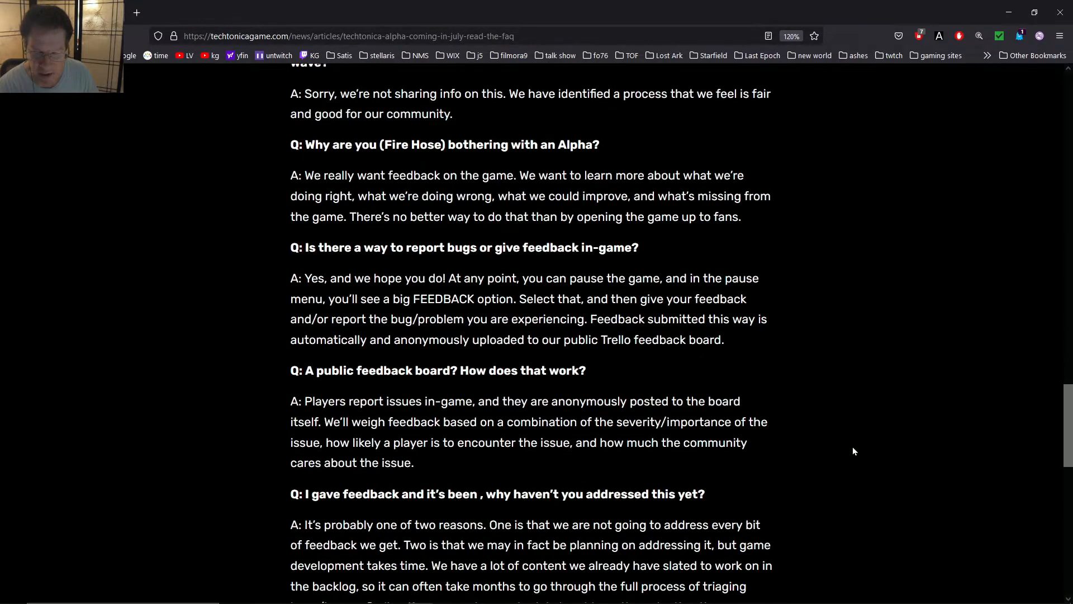
pyautogui.scroll(-3)
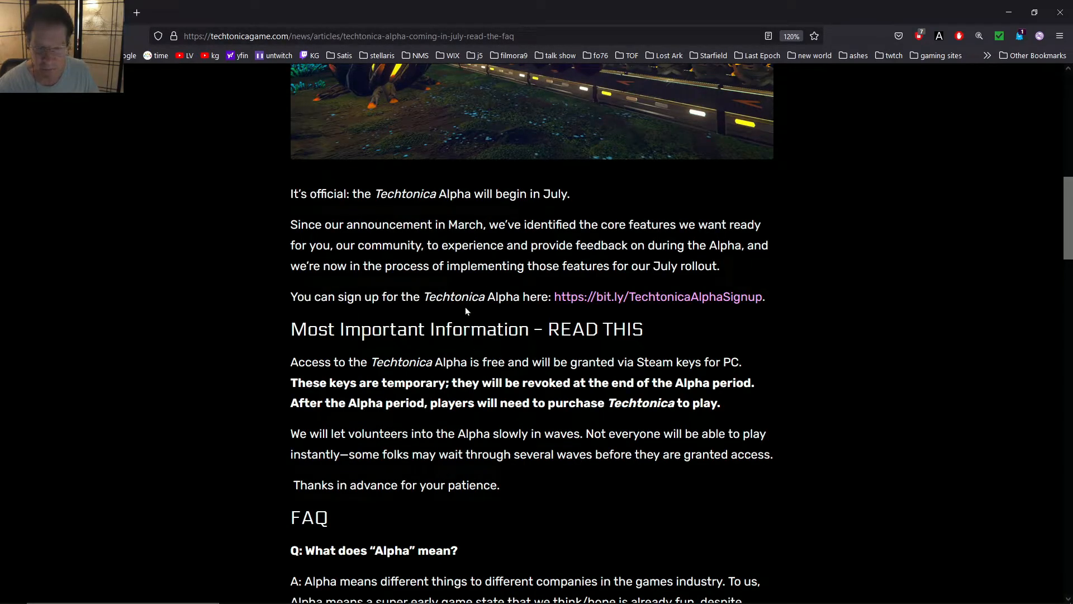
pyautogui.scroll(3)
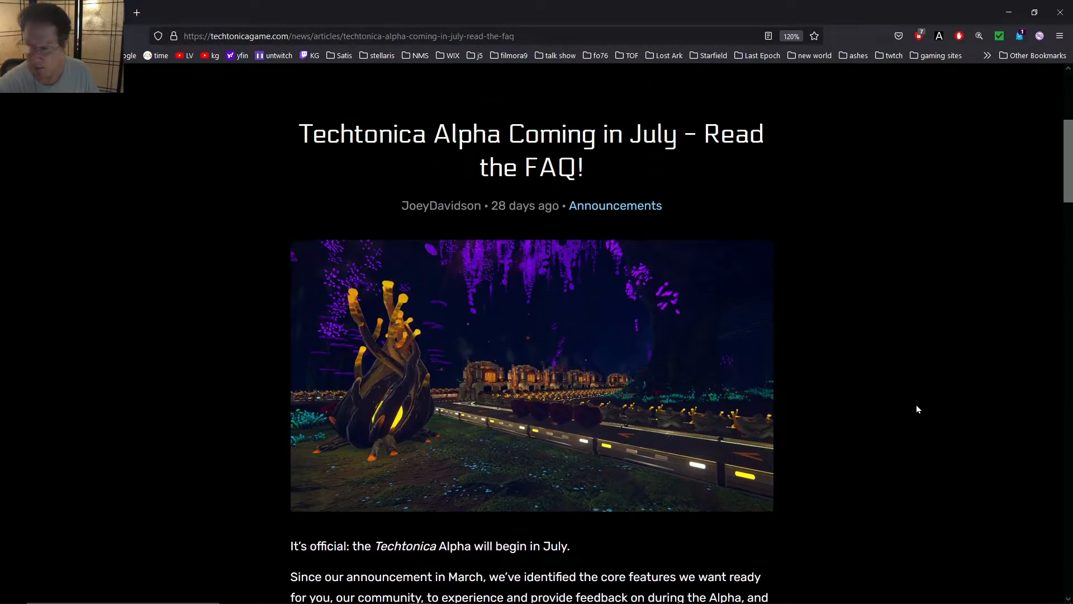
pyautogui.scroll(-3)
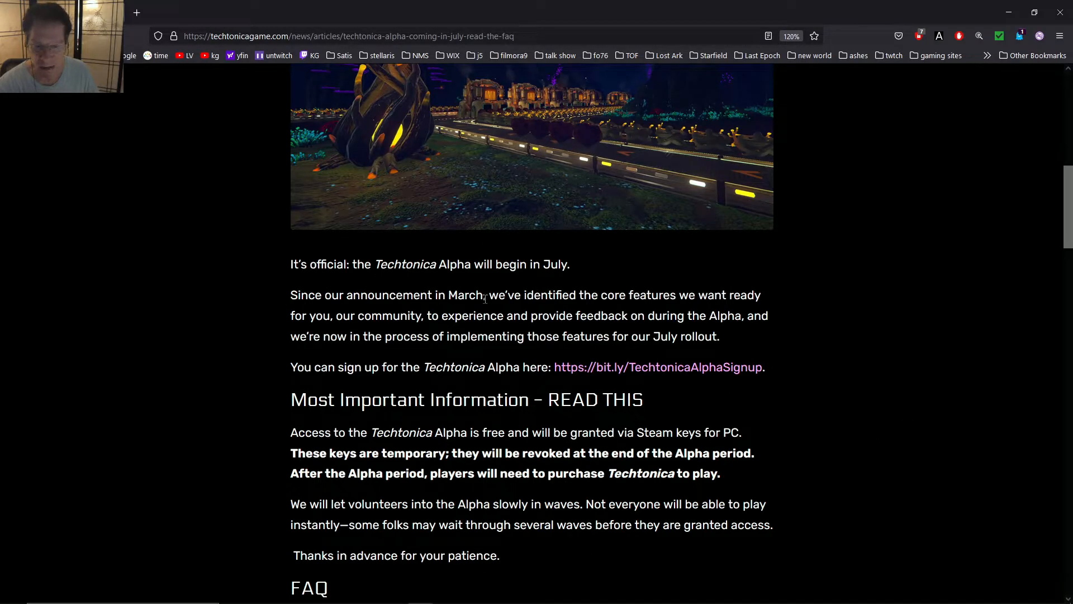
pyautogui.moveTo(829, 414)
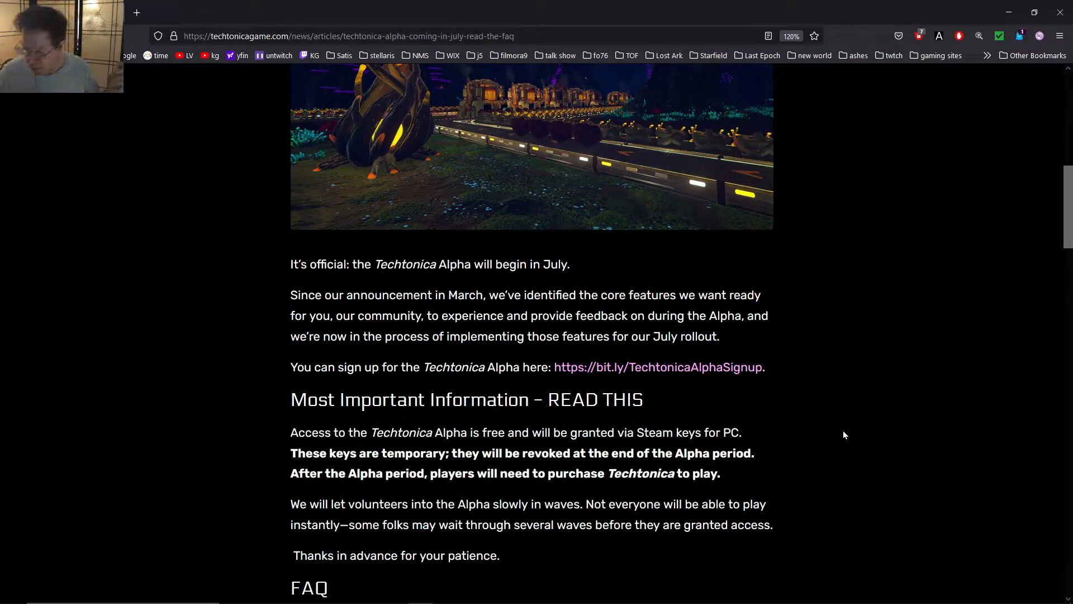
# Step: Highlight the sentence about purchasing Techtonica after the Alpha, then return to the homepage
pyautogui.scroll(-3)
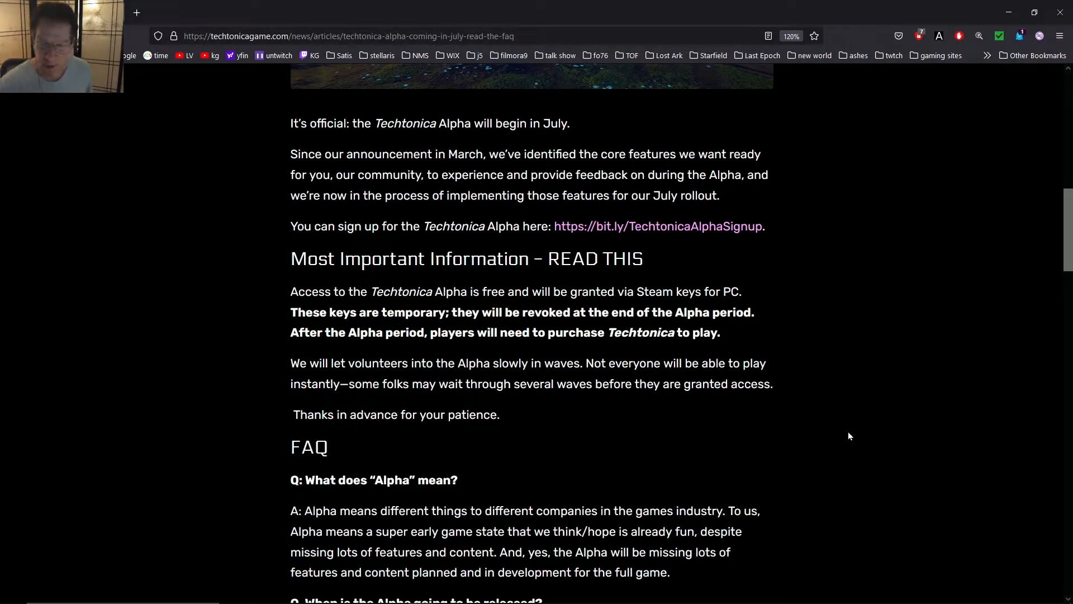
pyautogui.moveTo(677, 332); pyautogui.dragTo(722, 332)
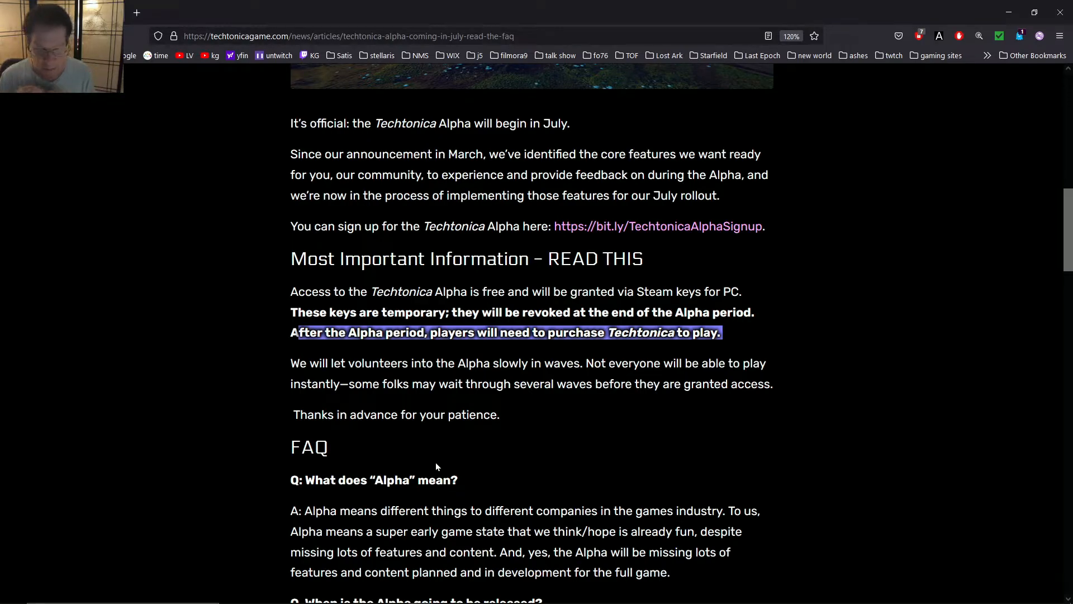
pyautogui.scroll(-3)
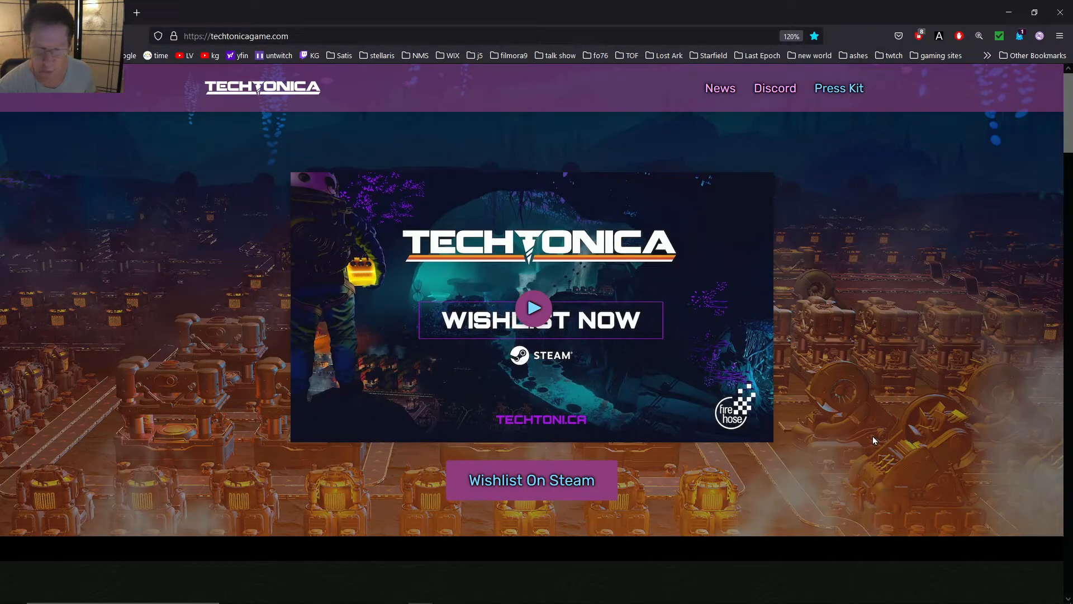
# Step: Scroll the homepage down past the wishlist banner to the Welcome to Calyx introduction
pyautogui.scroll(-3)
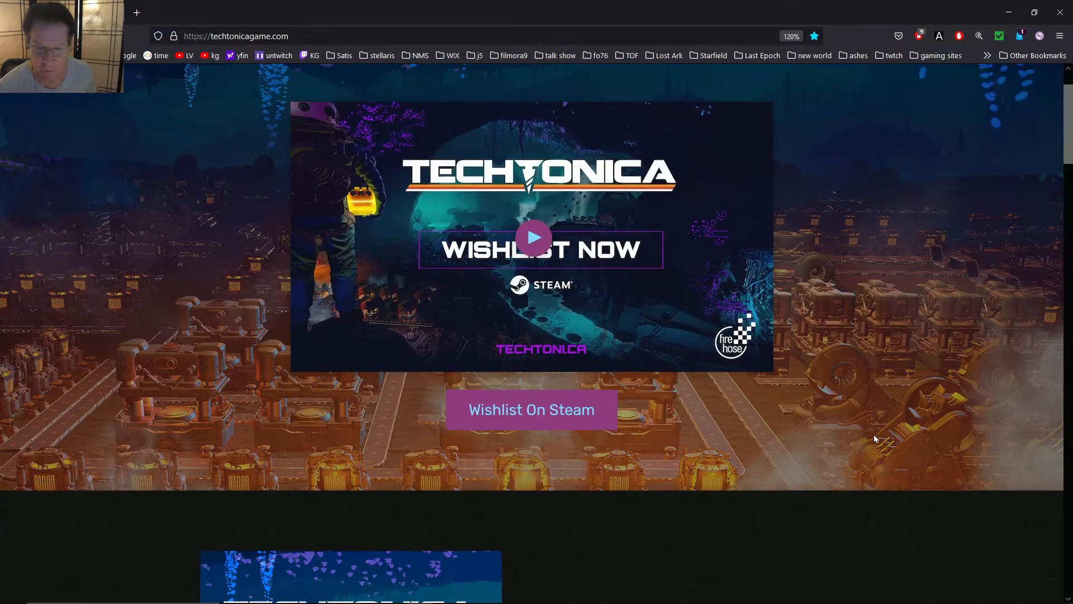
pyautogui.scroll(-3)
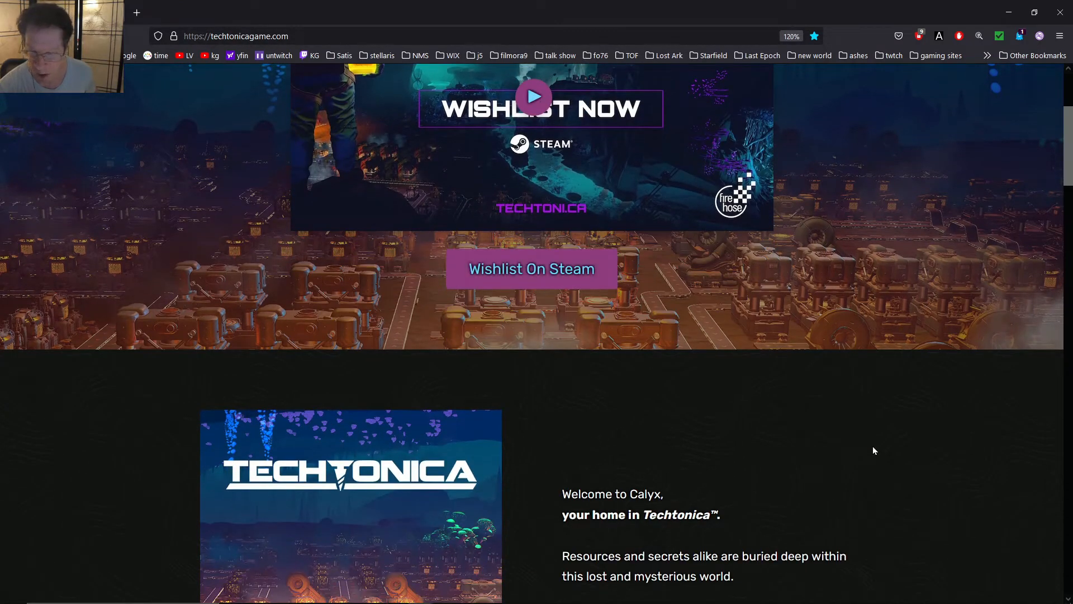
pyautogui.scroll(-3)
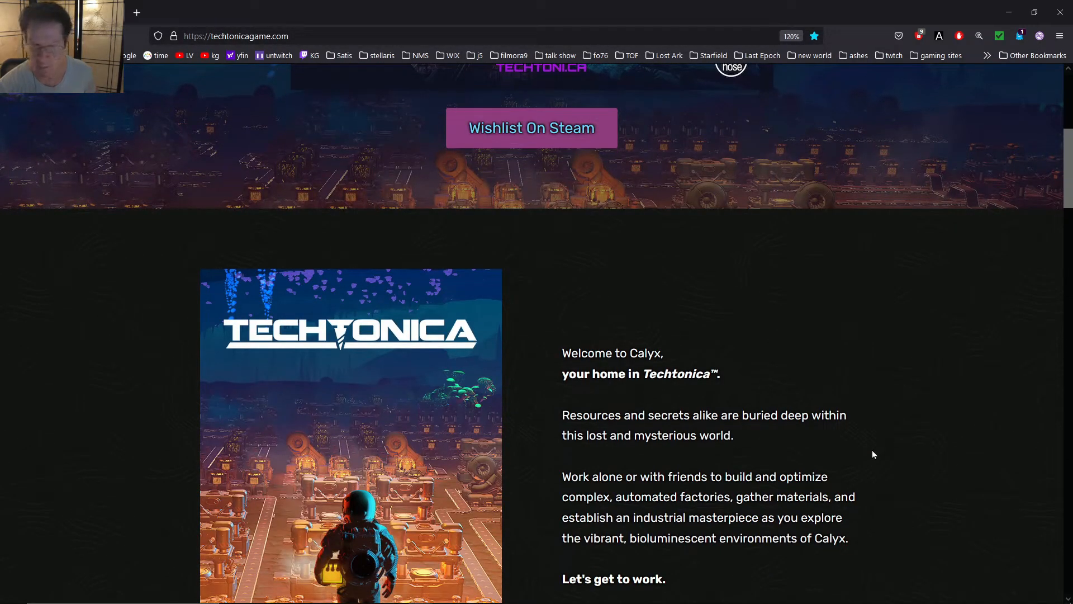